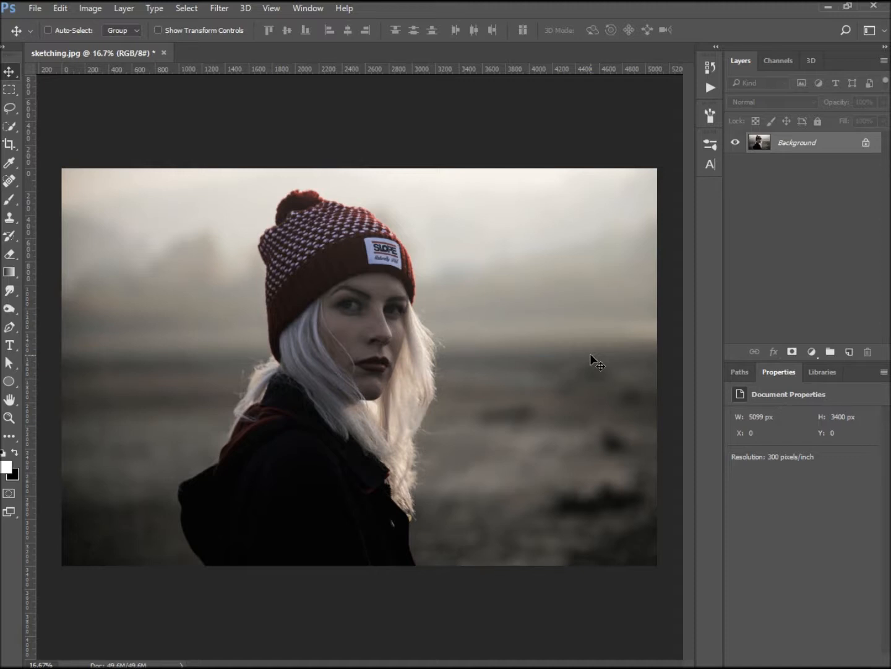
pyautogui.moveTo(778, 197)
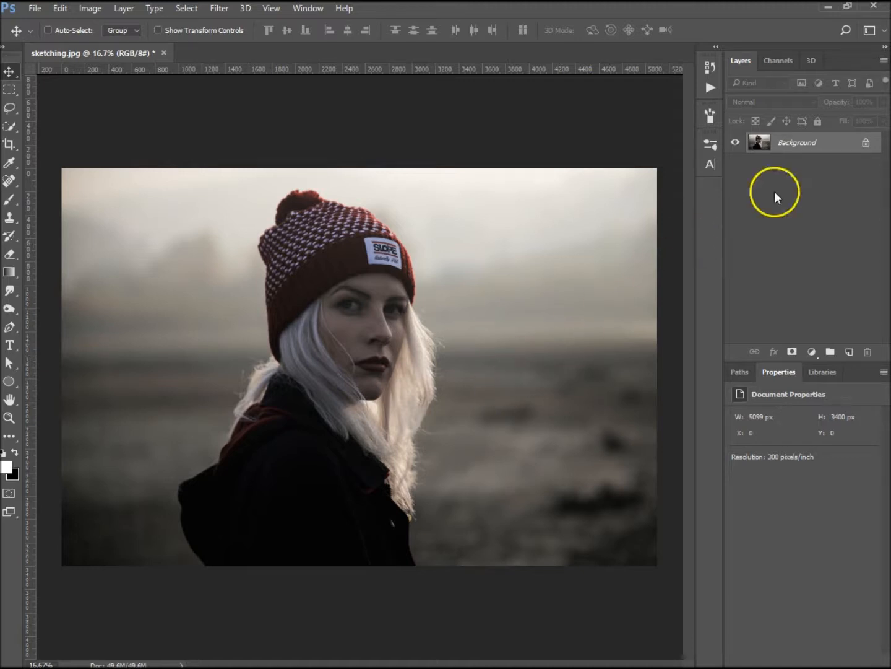
pyautogui.moveTo(828, 163)
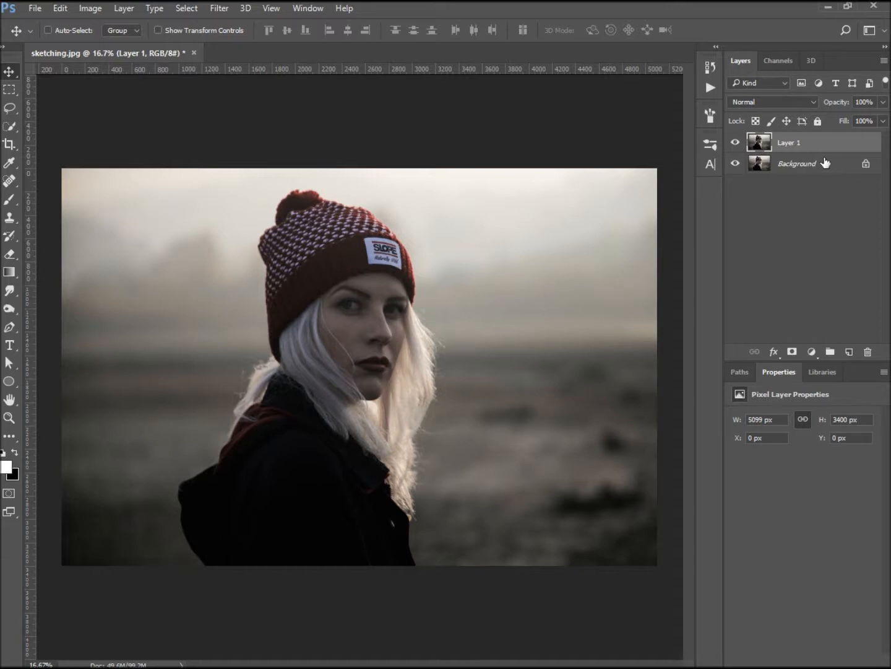
pyautogui.moveTo(802, 293)
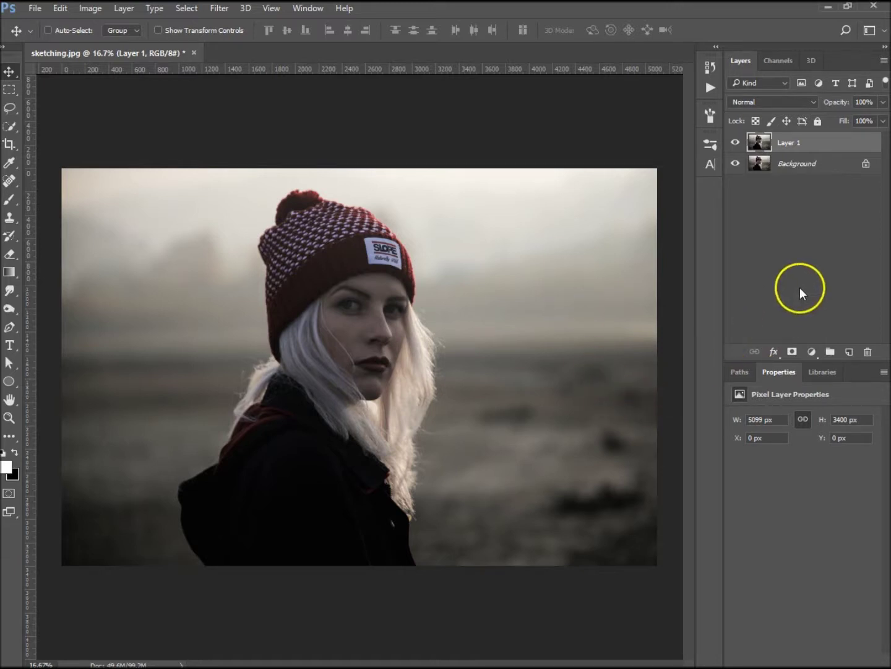
# Step: Add a Hue/Saturation adjustment layer at saturation -100, then select Layer 1
pyautogui.click(812, 351)
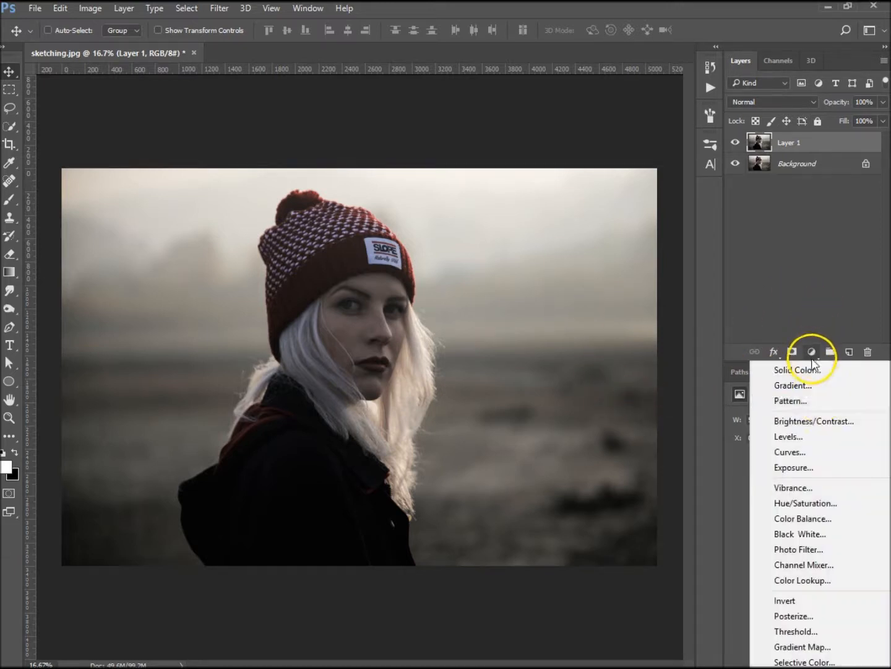
pyautogui.moveTo(805, 503)
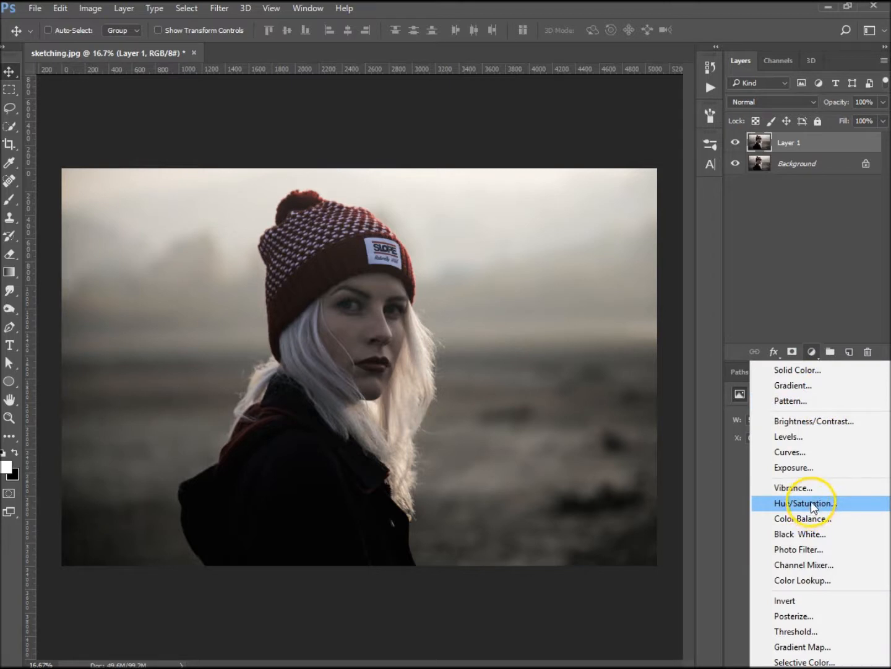
pyautogui.click(806, 502)
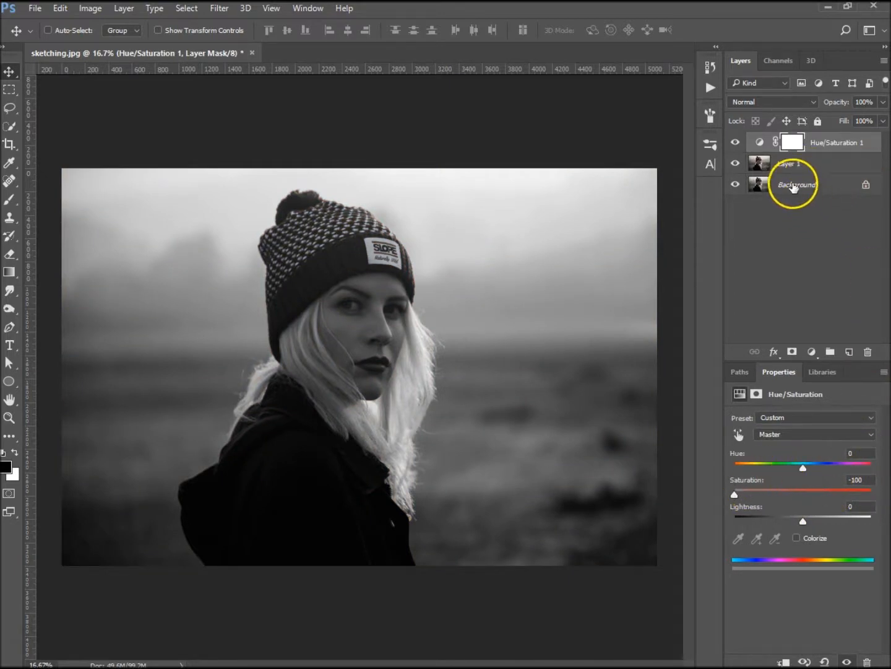
pyautogui.click(788, 164)
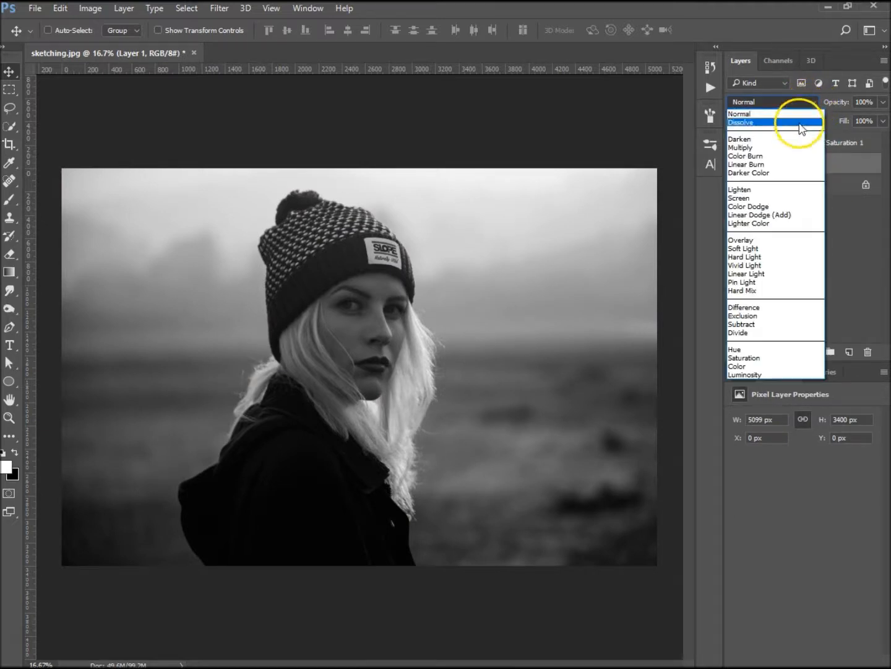
# Step: Set Layer 1's blend mode to Color Dodge and invert the layer
pyautogui.click(748, 206)
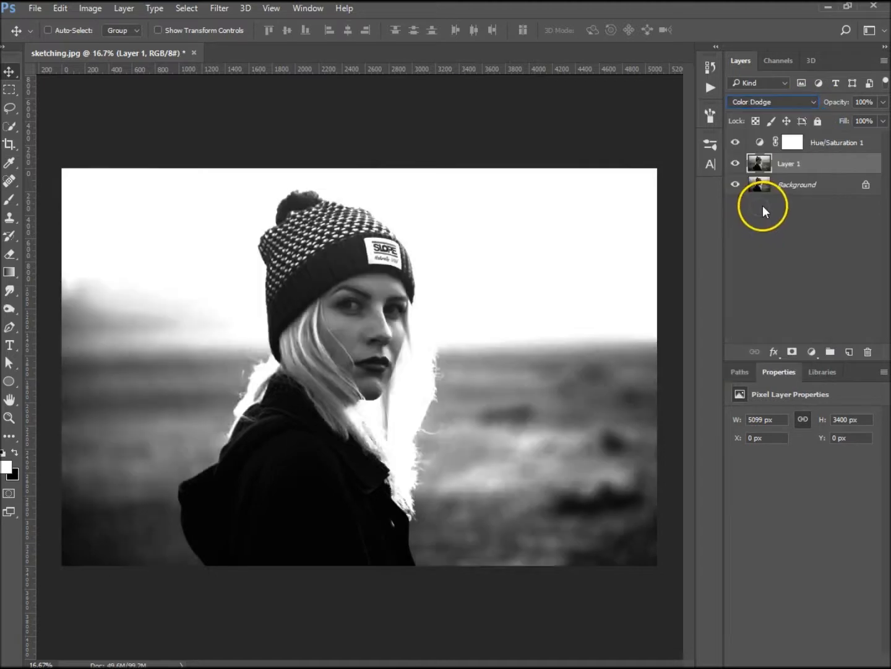
pyautogui.moveTo(770, 234)
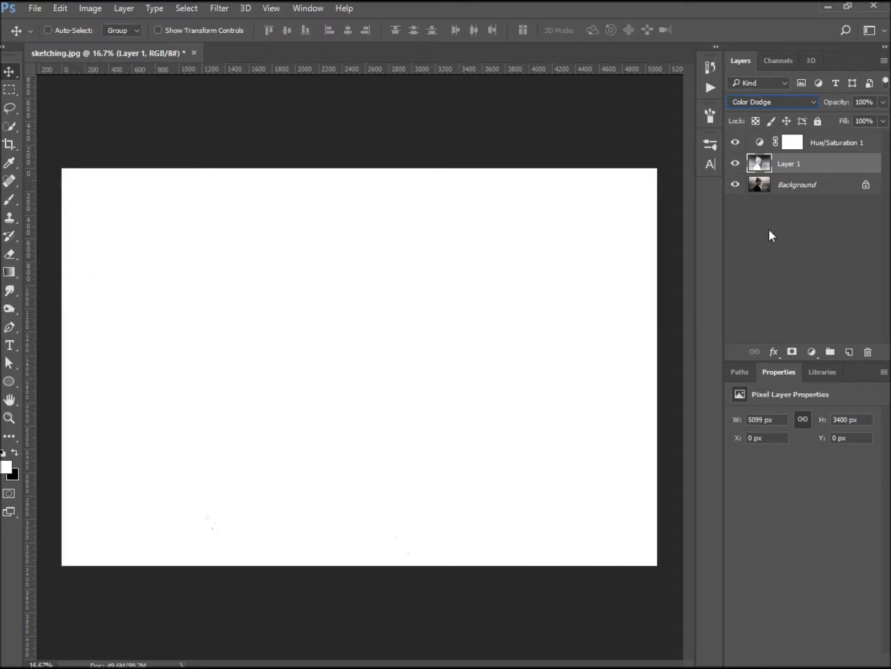
pyautogui.moveTo(421, 327)
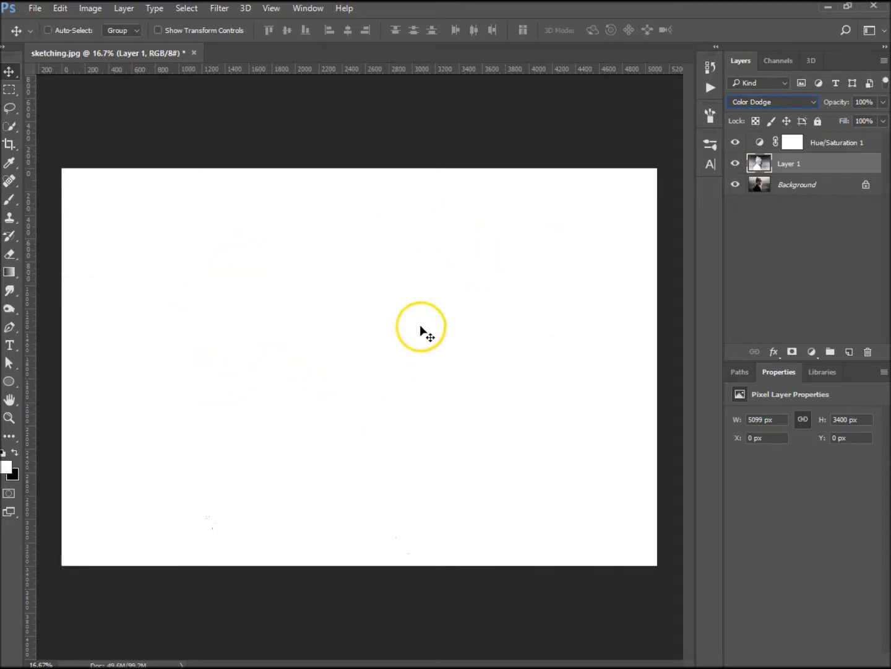
pyautogui.moveTo(411, 332)
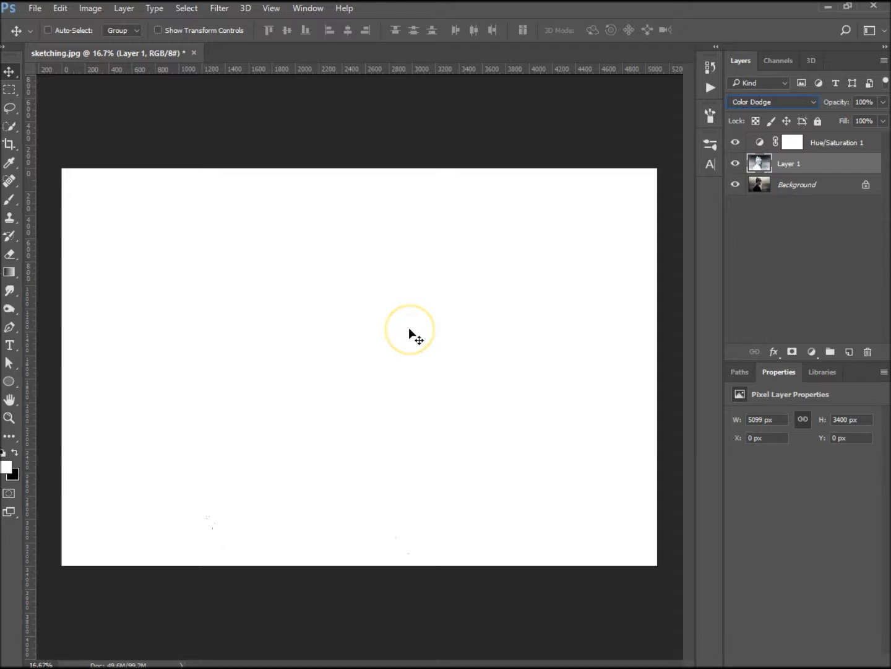
pyautogui.moveTo(280, 159)
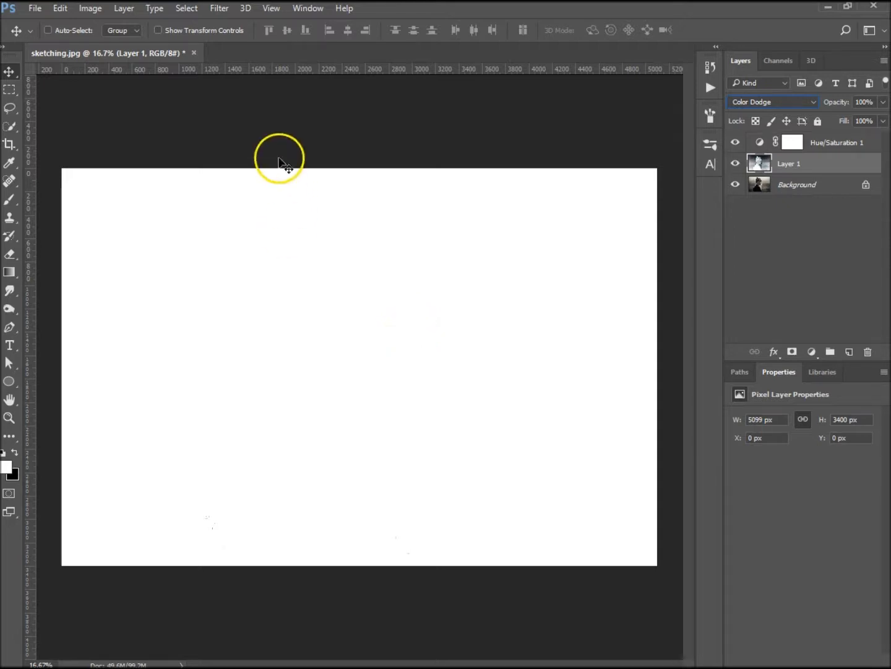
pyautogui.moveTo(217, 87)
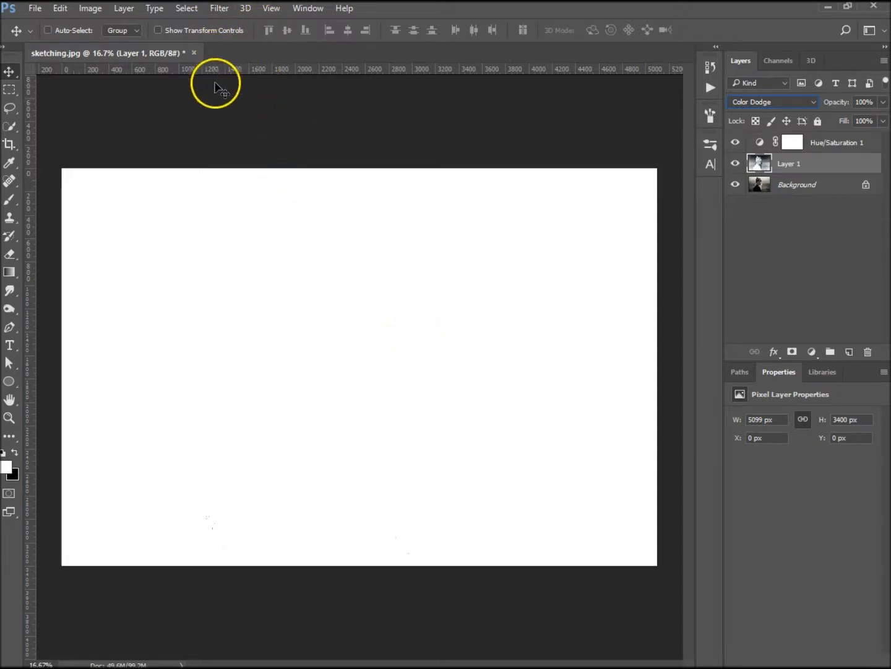
pyautogui.moveTo(221, 116)
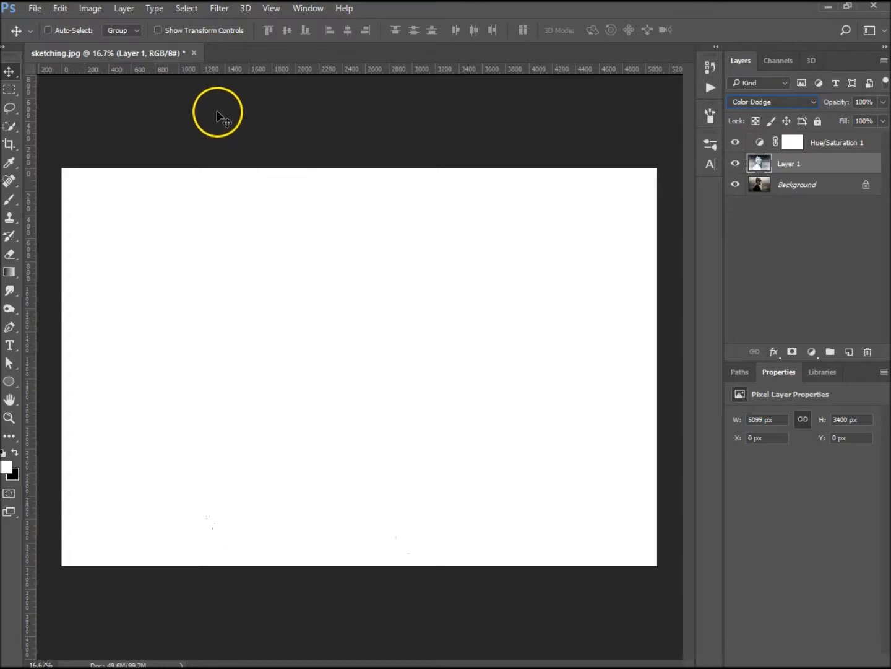
pyautogui.moveTo(221, 121)
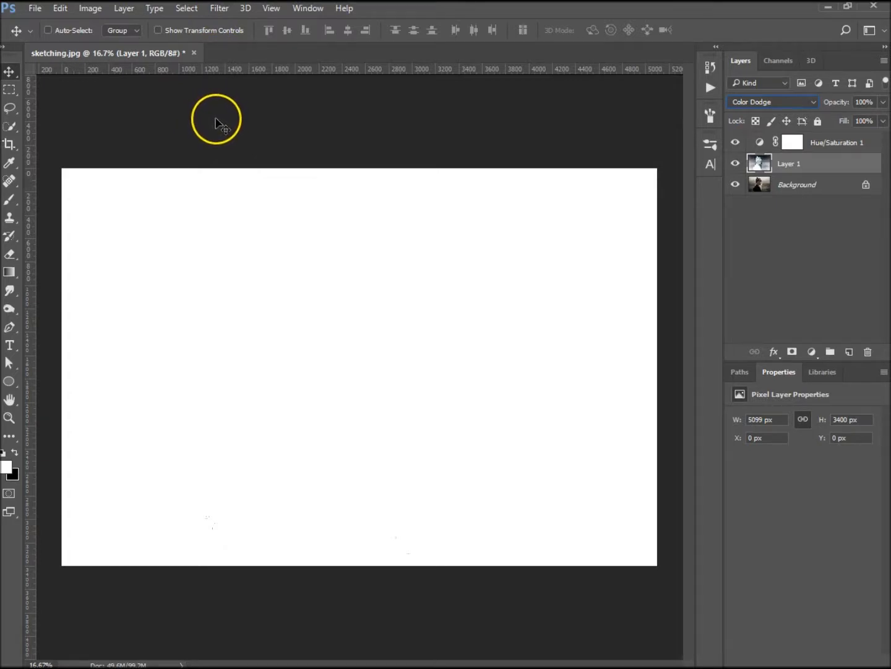
# Step: Apply a Gaussian Blur of radius 13 pixels to Layer 1, revealing pencil sketch lines
pyautogui.click(219, 7)
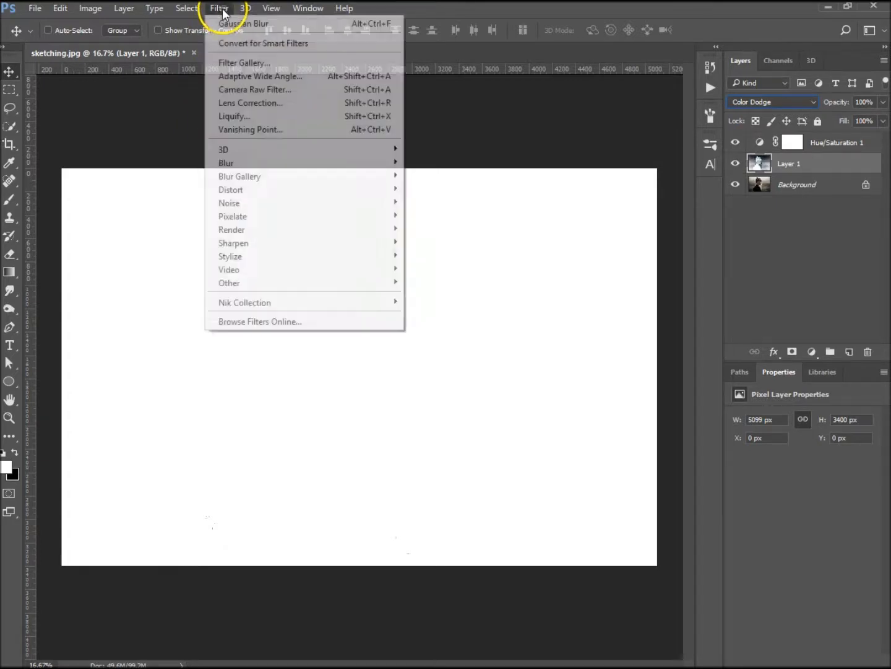
pyautogui.moveTo(225, 163)
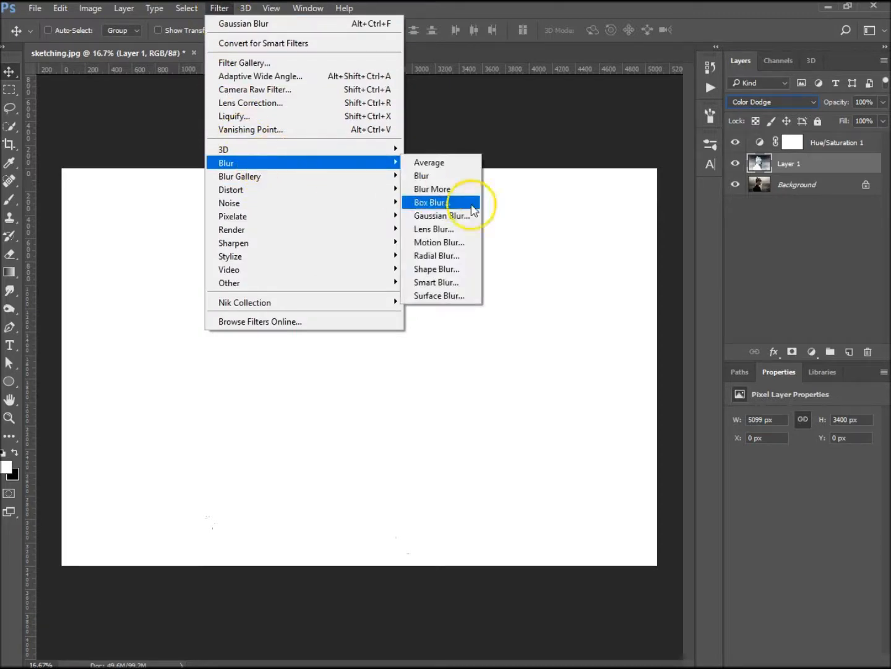
pyautogui.click(442, 215)
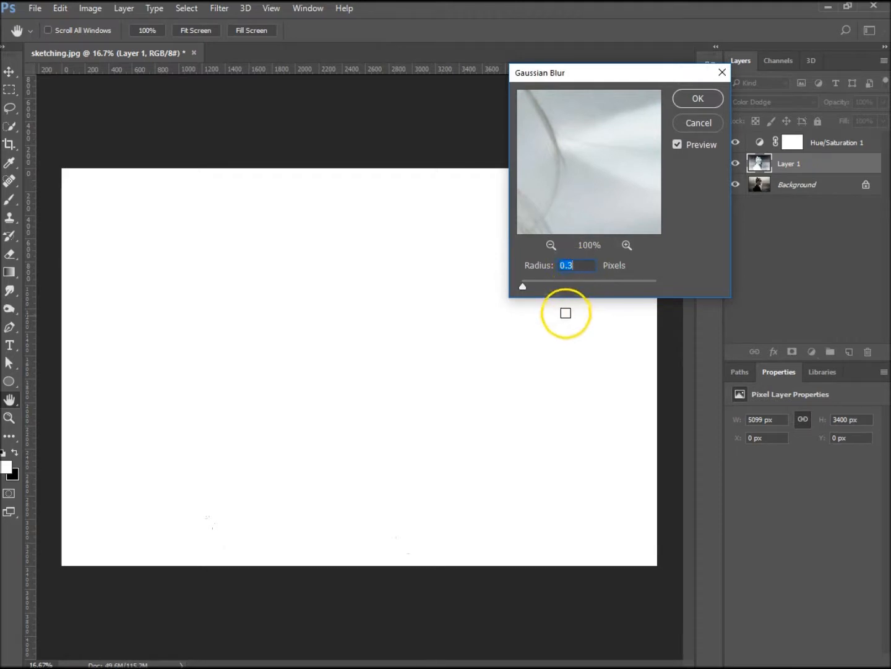
pyautogui.moveTo(520, 289)
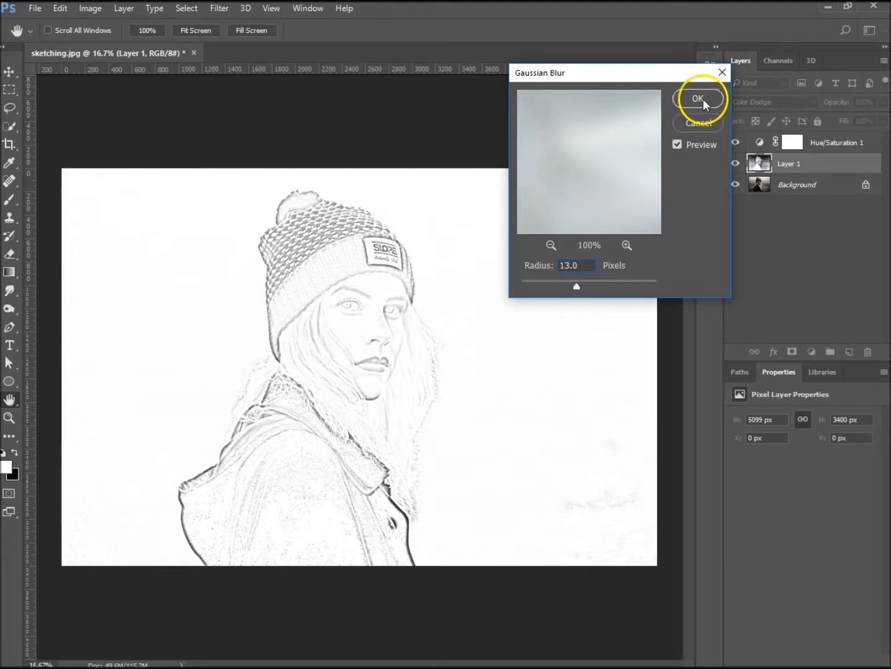
pyautogui.click(698, 99)
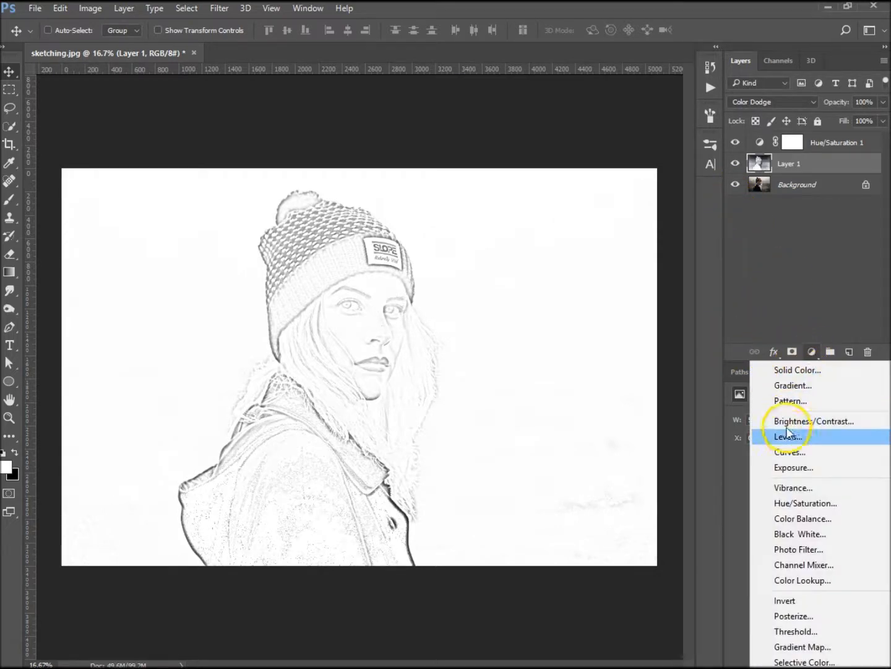
# Step: Add a Levels adjustment above Layer 1 with the black input slider raised to darken lines
pyautogui.click(787, 436)
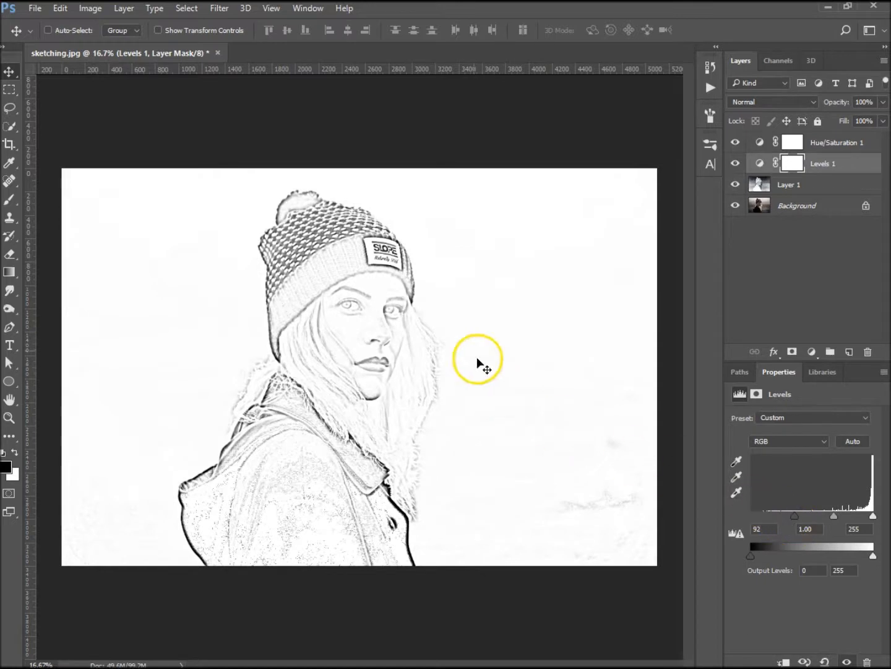
pyautogui.moveTo(378, 242)
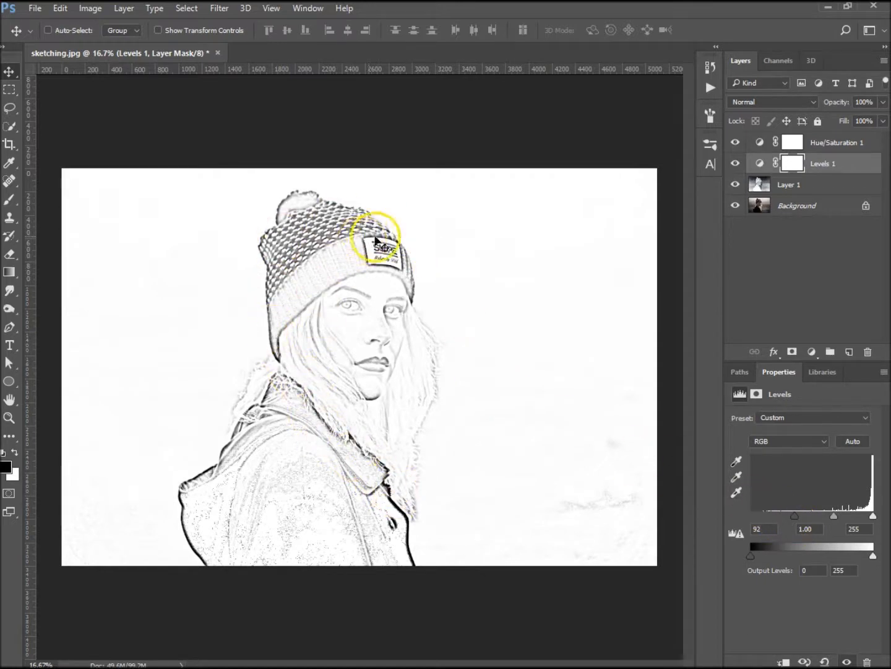
pyautogui.moveTo(795, 522)
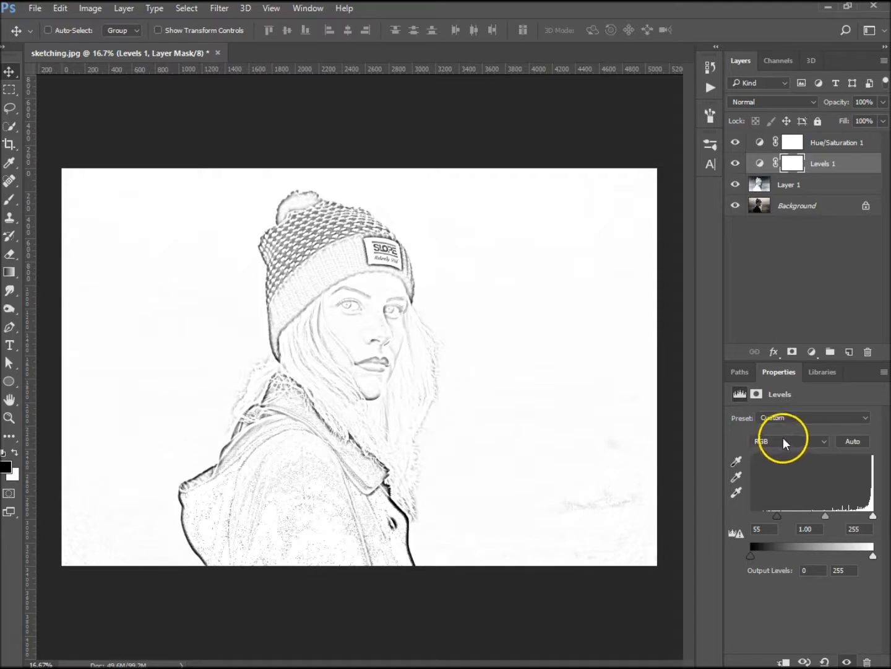
pyautogui.moveTo(812, 302)
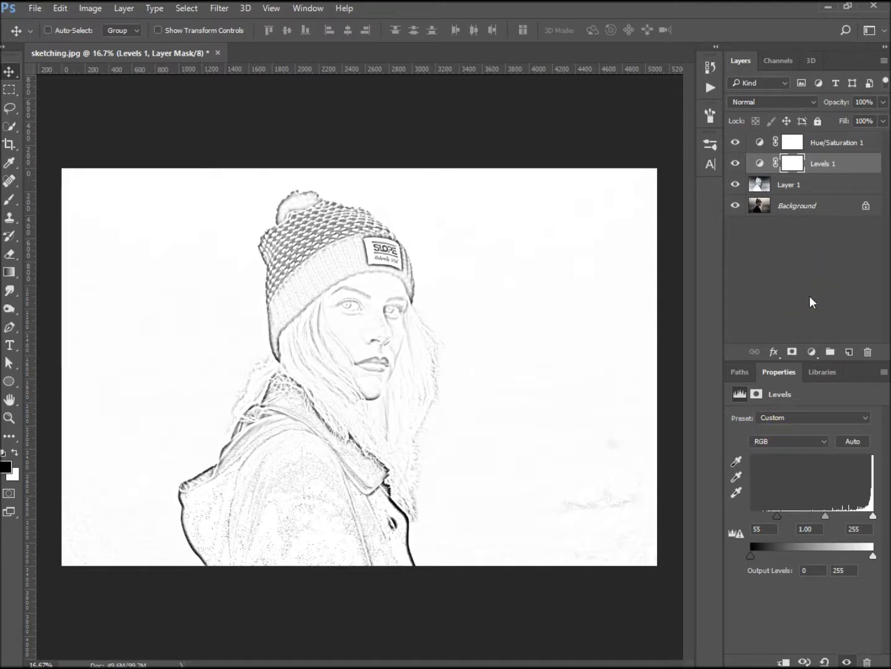
pyautogui.click(736, 141)
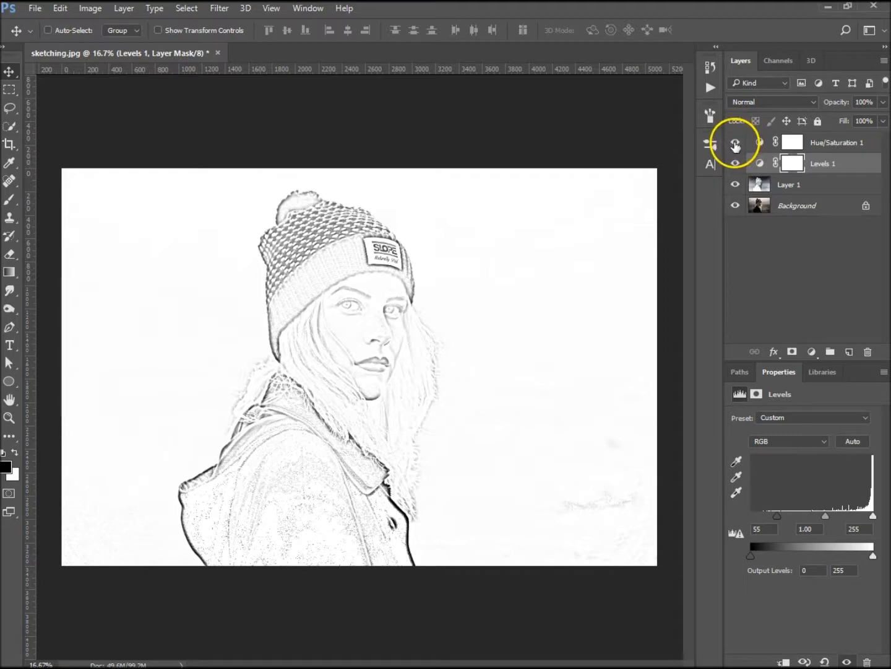
pyautogui.click(735, 141)
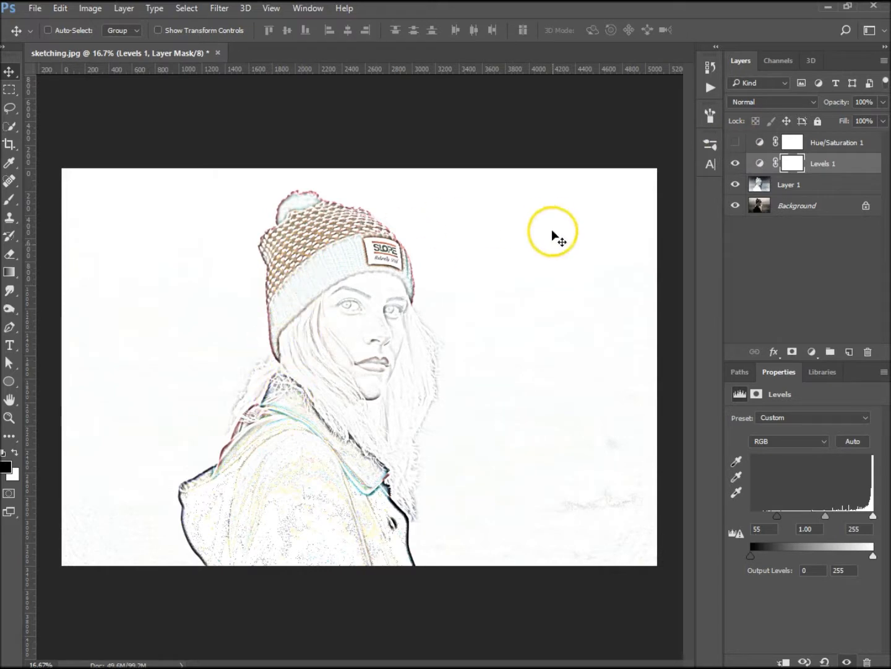
pyautogui.moveTo(517, 262)
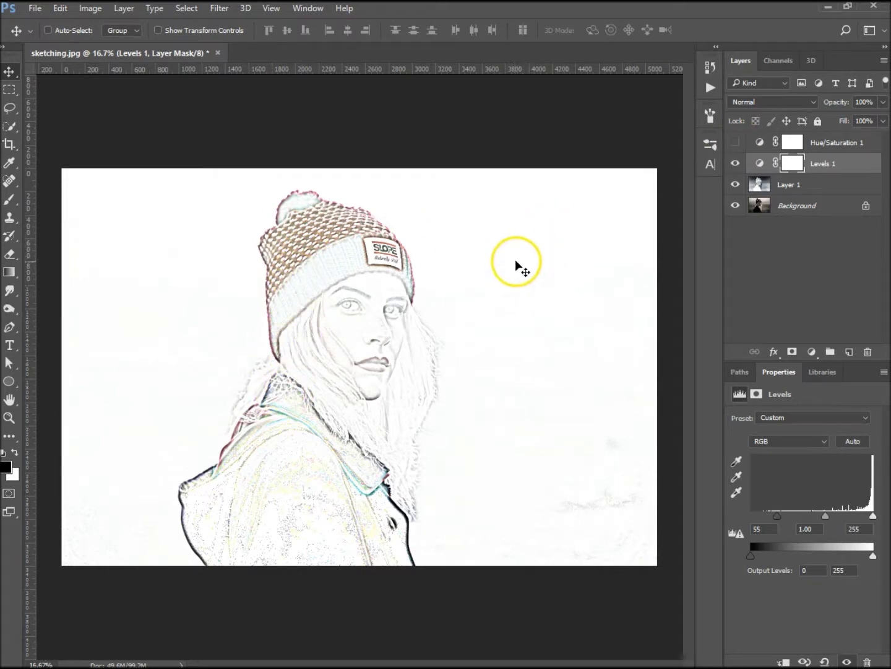
pyautogui.moveTo(486, 302)
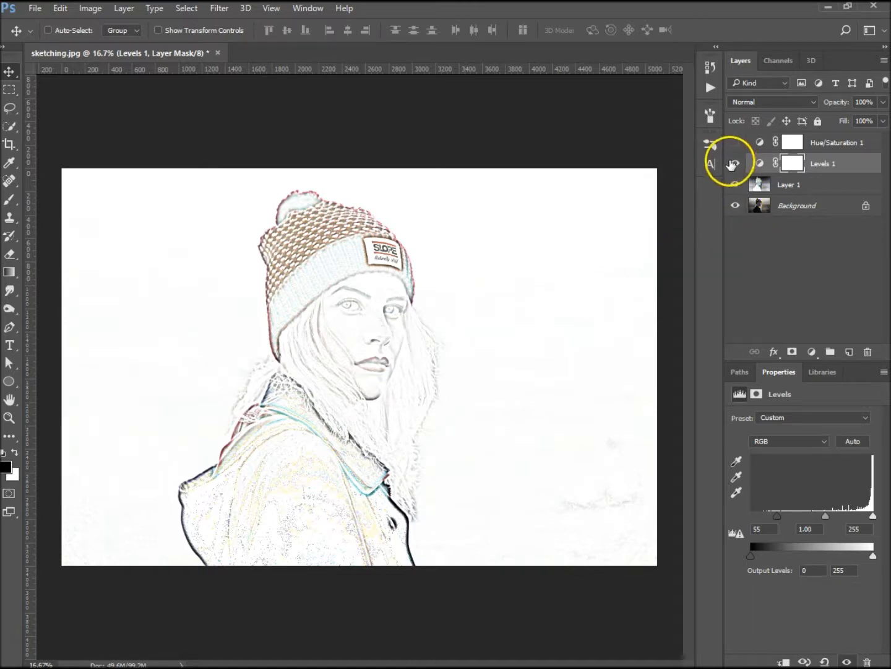
pyautogui.click(735, 142)
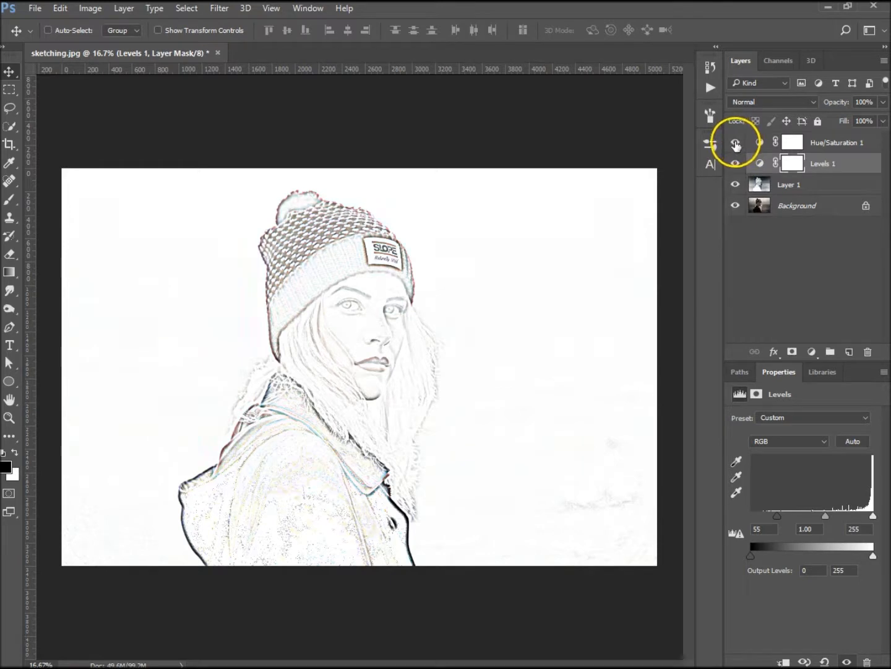
pyautogui.click(735, 143)
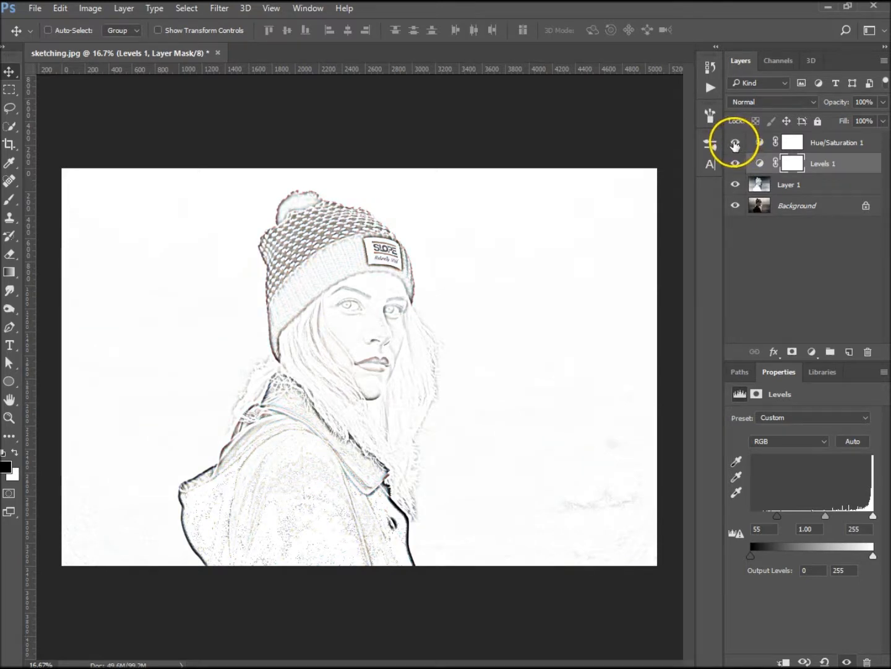
pyautogui.moveTo(624, 209)
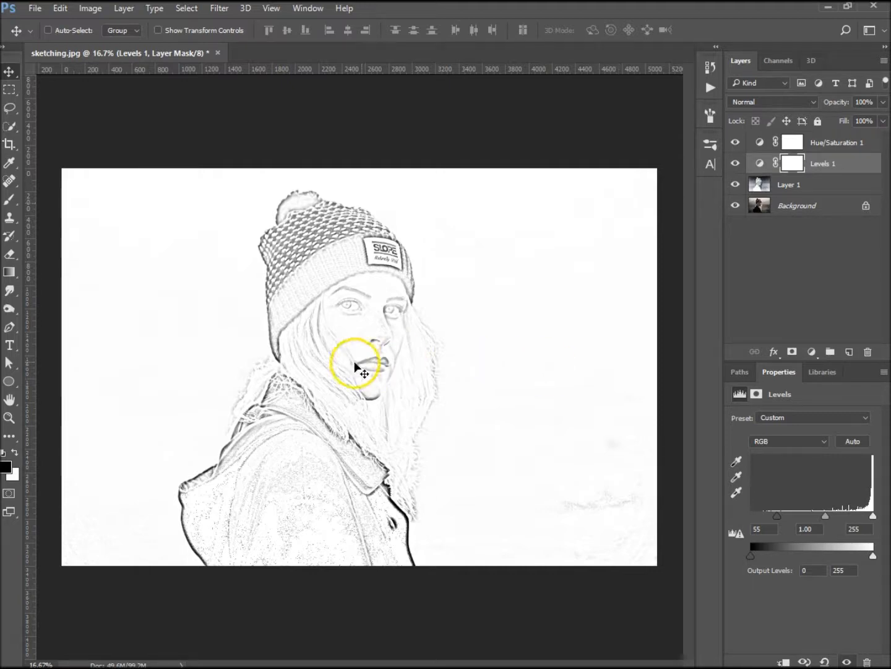
pyautogui.moveTo(411, 411)
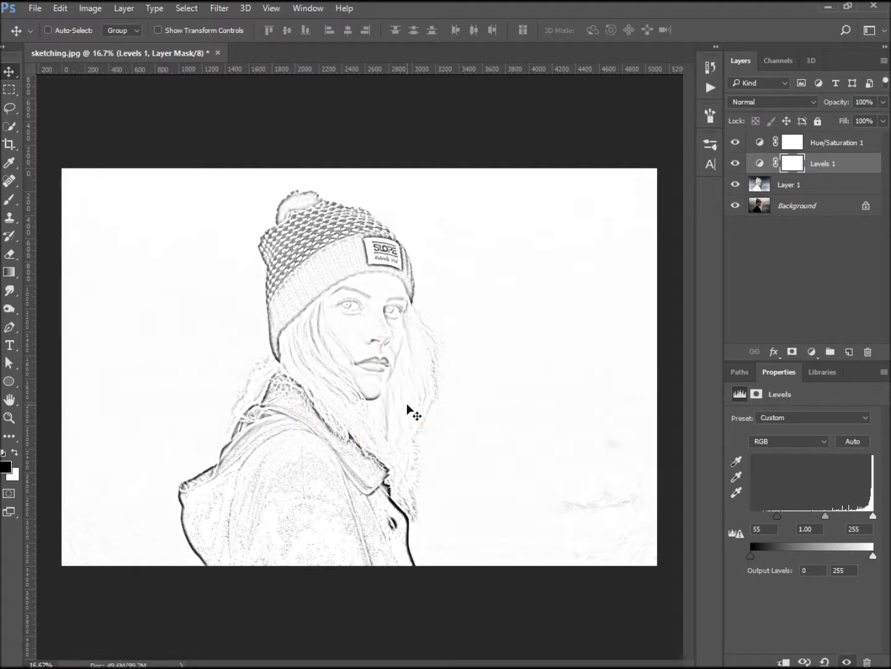